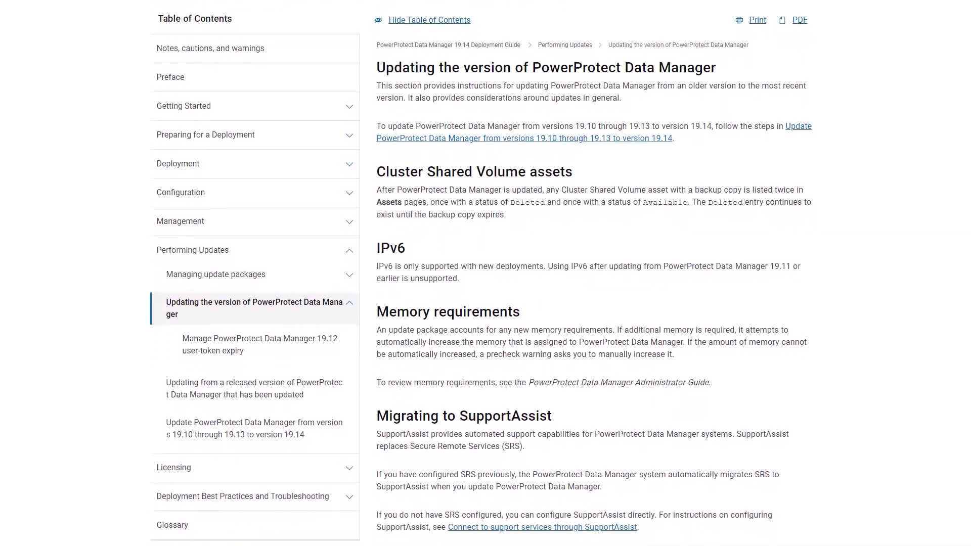
- Verify zero unacknowledged alerts from the bell icon, then bring up the System Settings list
{"action": "scroll", "scroll_direction": "down", "scroll_amount": 3}
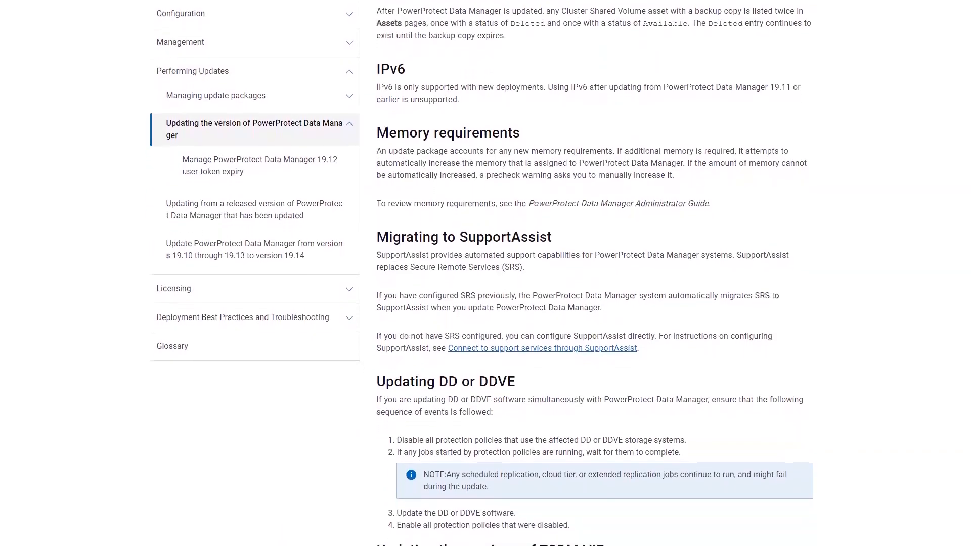
{"action": "scroll", "scroll_direction": "down", "scroll_amount": 3}
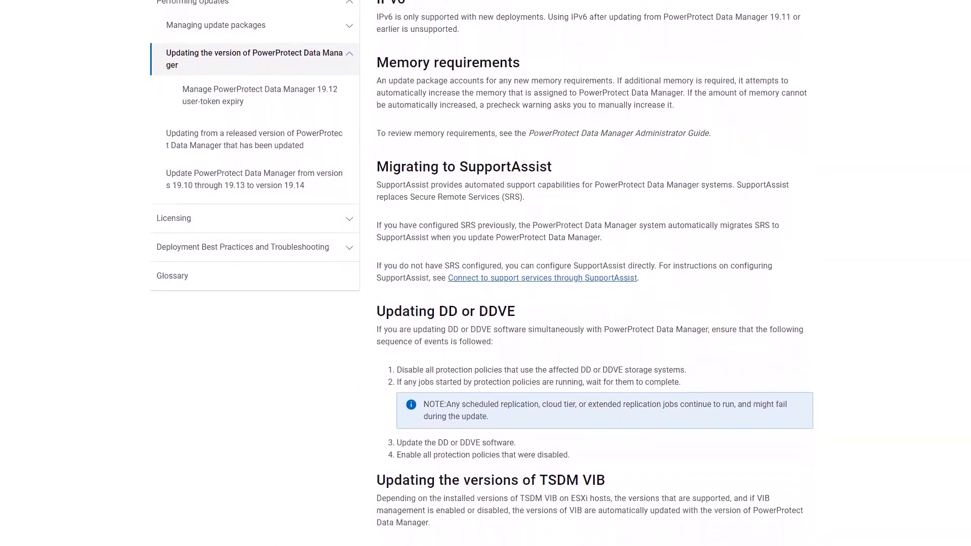
{"action": "scroll", "scroll_direction": "down", "scroll_amount": 3}
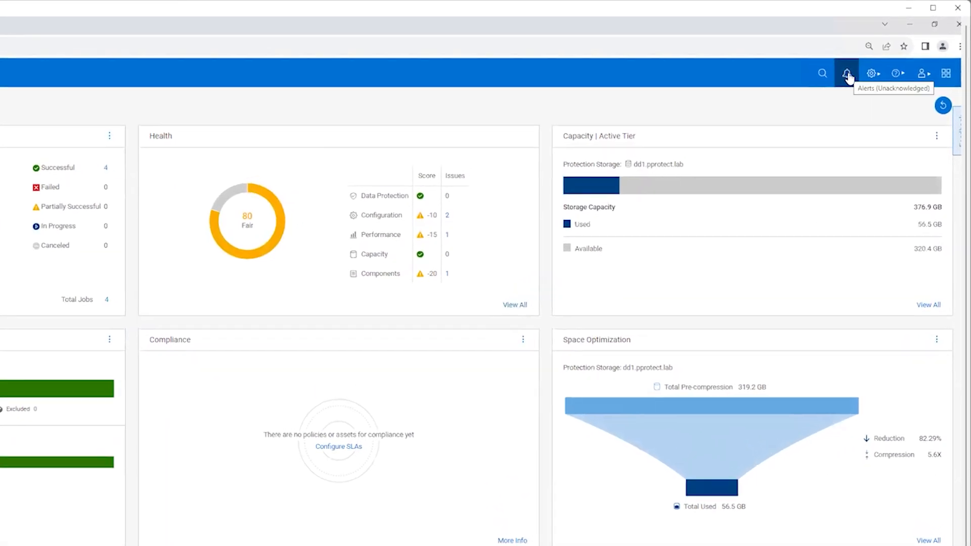
{"action": "left_click", "coordinate": [846, 74]}
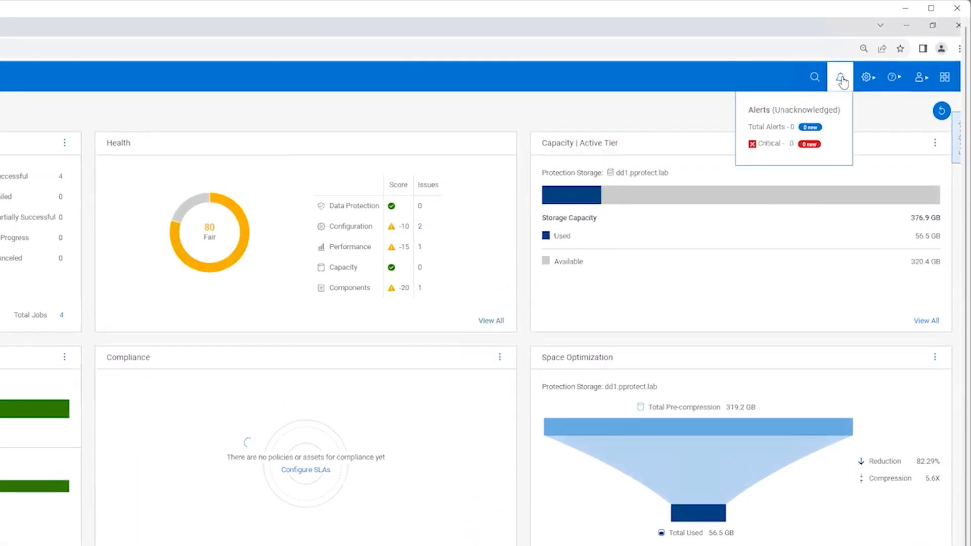
{"action": "mouse_move", "coordinate": [788, 168]}
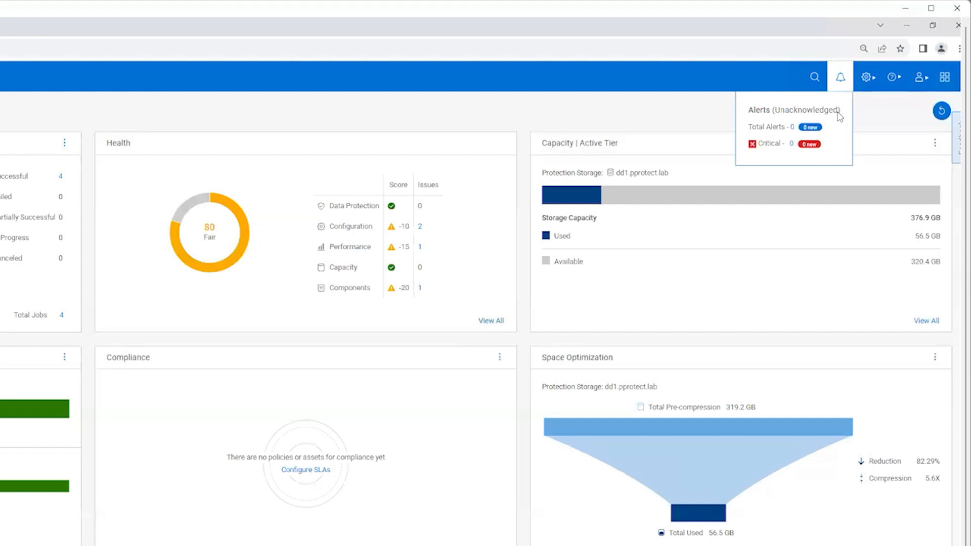
{"action": "left_click", "coordinate": [867, 77]}
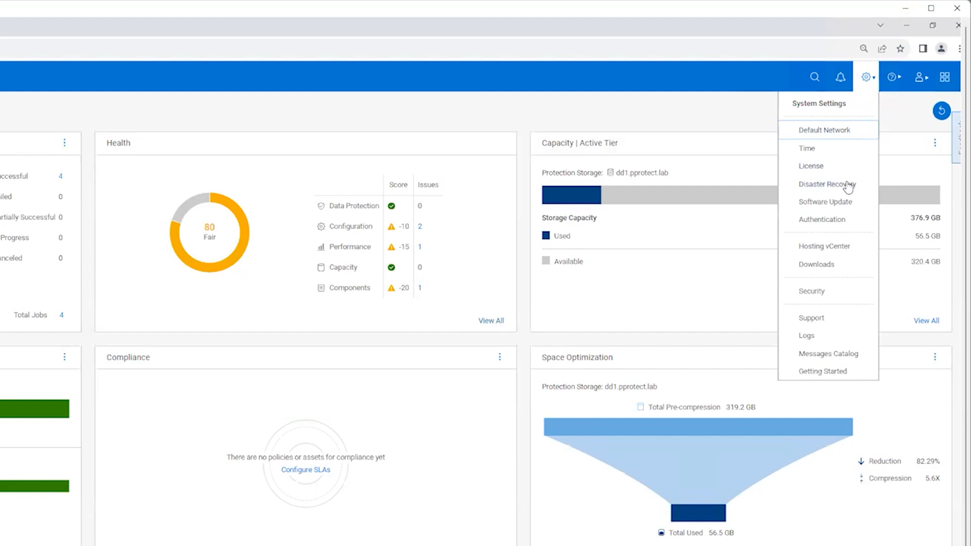
- Review the Disaster Recovery configuration (NFS, hourly, 8-day retention) and go to Manage Backups
{"action": "left_click", "coordinate": [826, 184]}
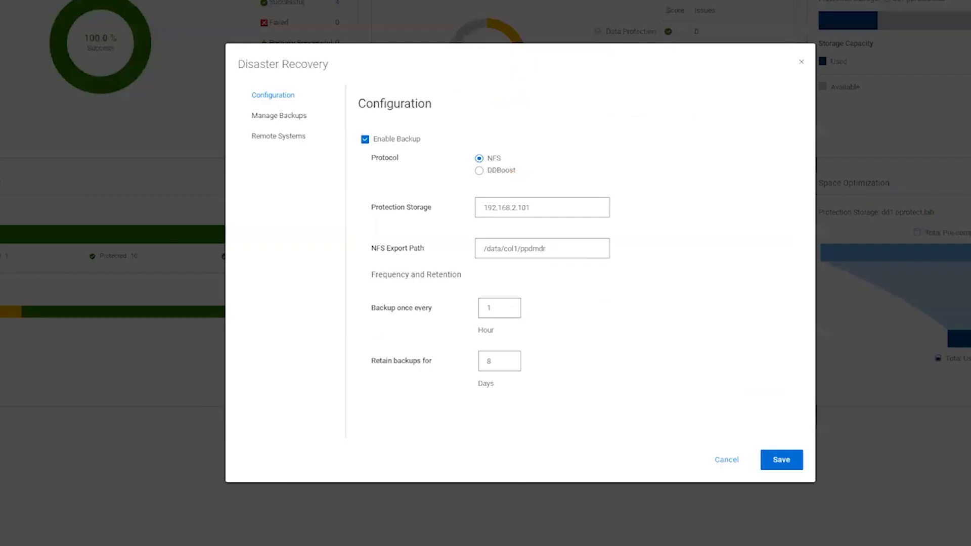
{"action": "mouse_move", "coordinate": [279, 115]}
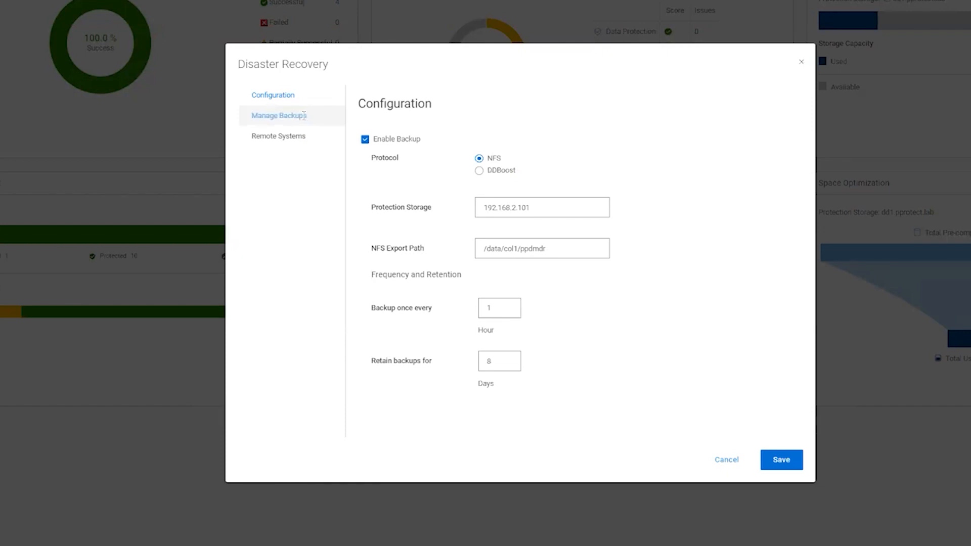
{"action": "left_click", "coordinate": [279, 116]}
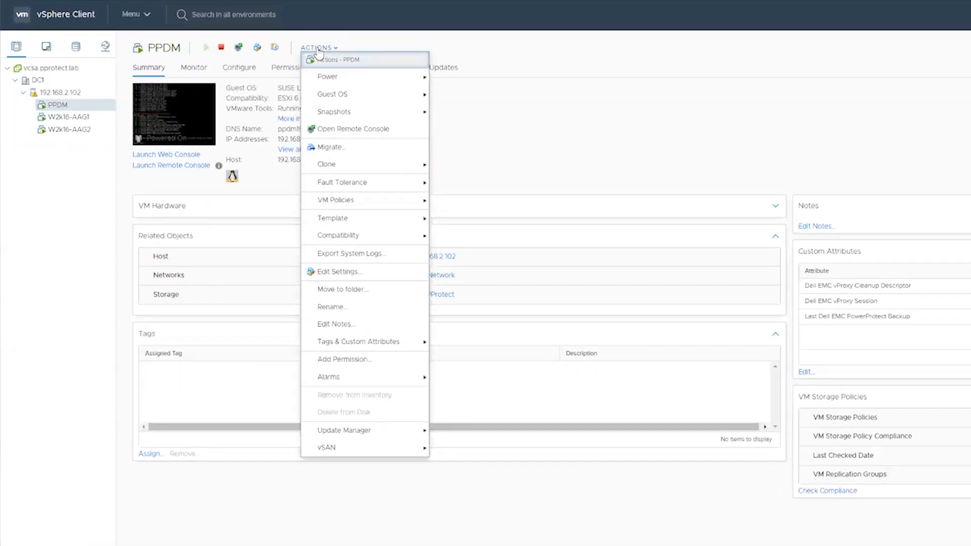
{"action": "mouse_move", "coordinate": [334, 112]}
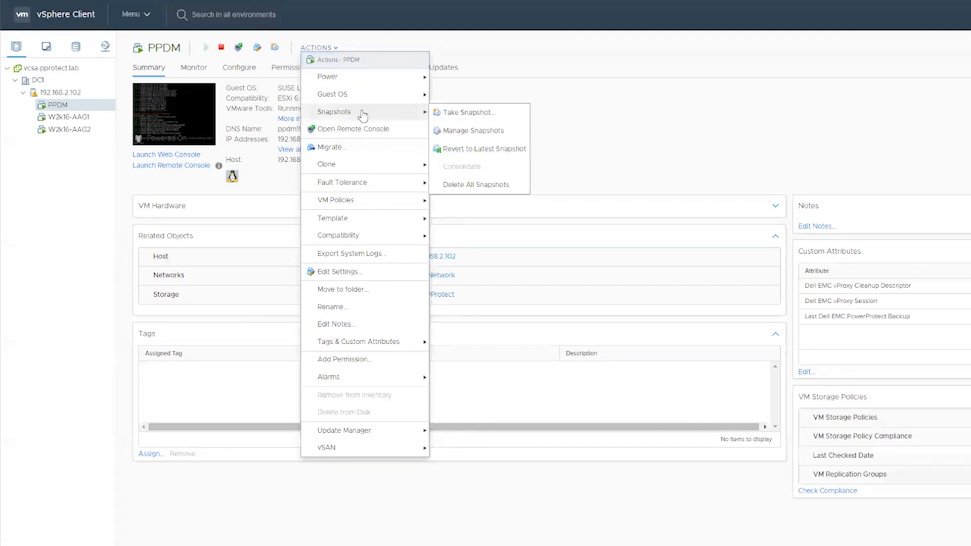
- Confirm the PPDM VM's memory-inclusive 'pre upgrade' snapshot in Manage Snapshots and close it
{"action": "left_click", "coordinate": [472, 130]}
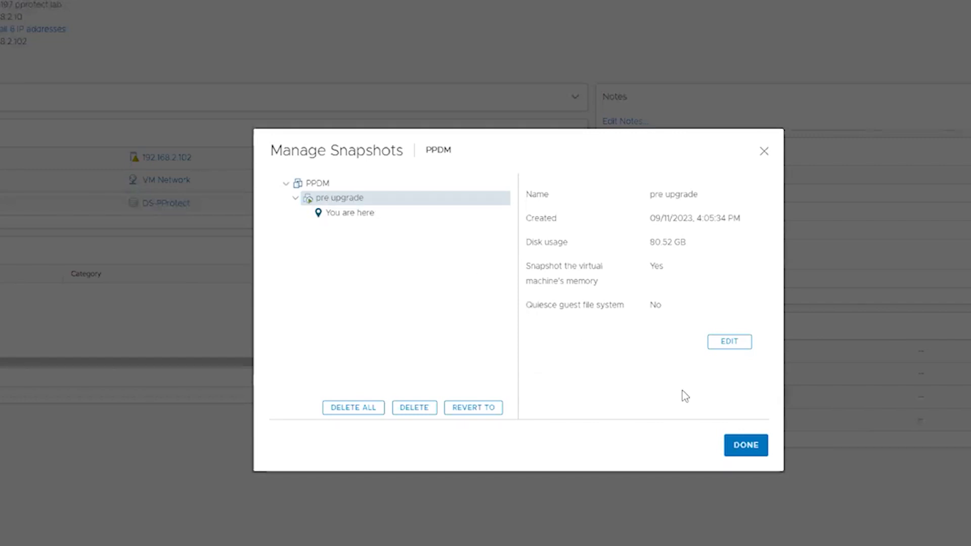
{"action": "mouse_move", "coordinate": [745, 445]}
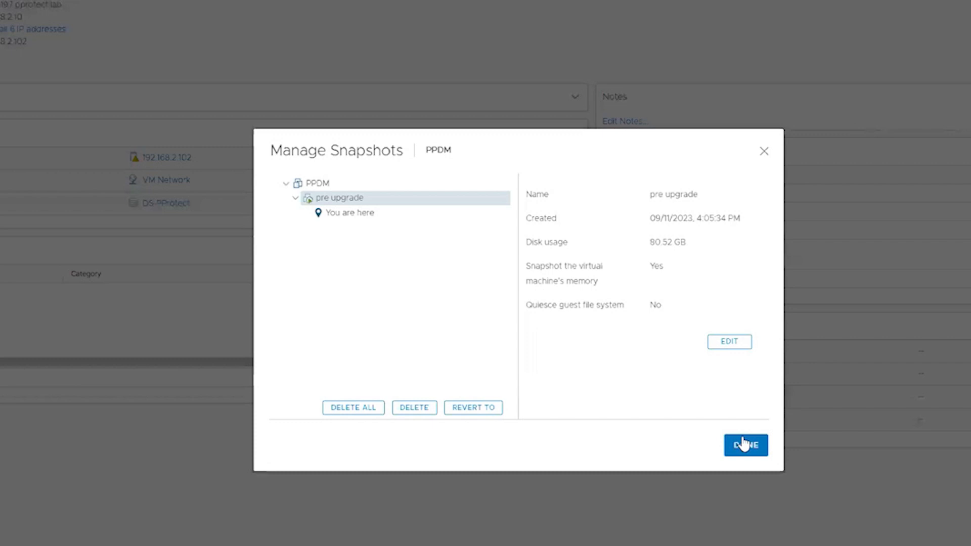
{"action": "left_click", "coordinate": [745, 445]}
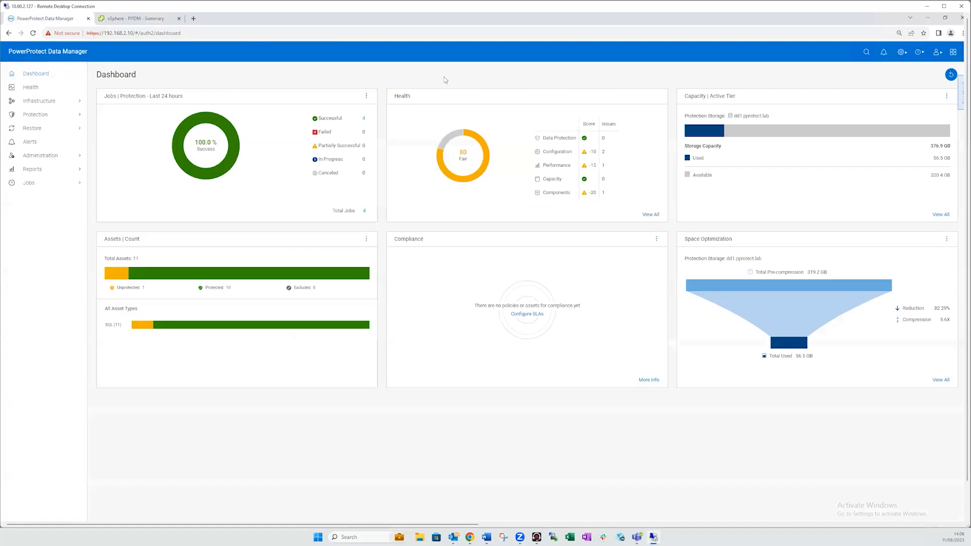
- Run the precheck on the 19.14.0-20 update package and dismiss its warning results
{"action": "left_click", "coordinate": [901, 52]}
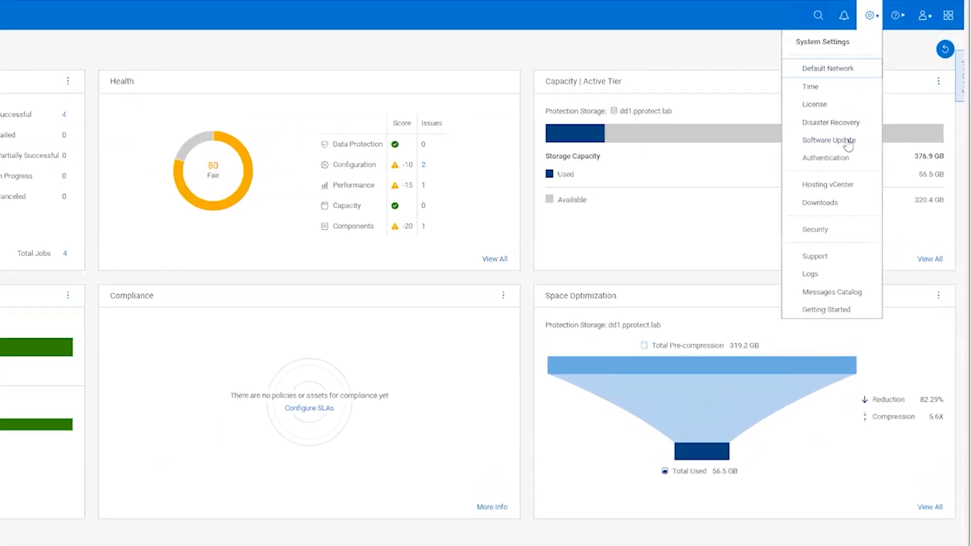
{"action": "left_click", "coordinate": [827, 140]}
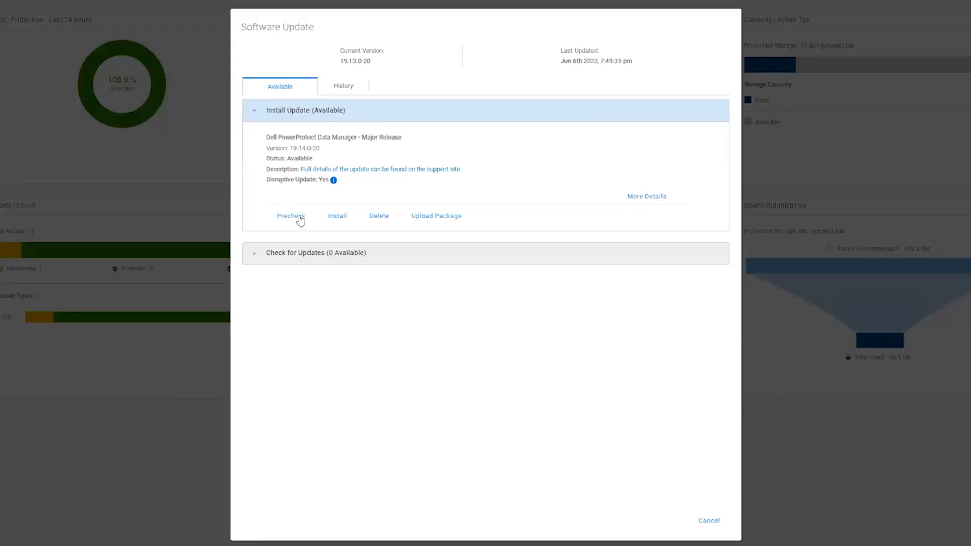
{"action": "left_click", "coordinate": [292, 217]}
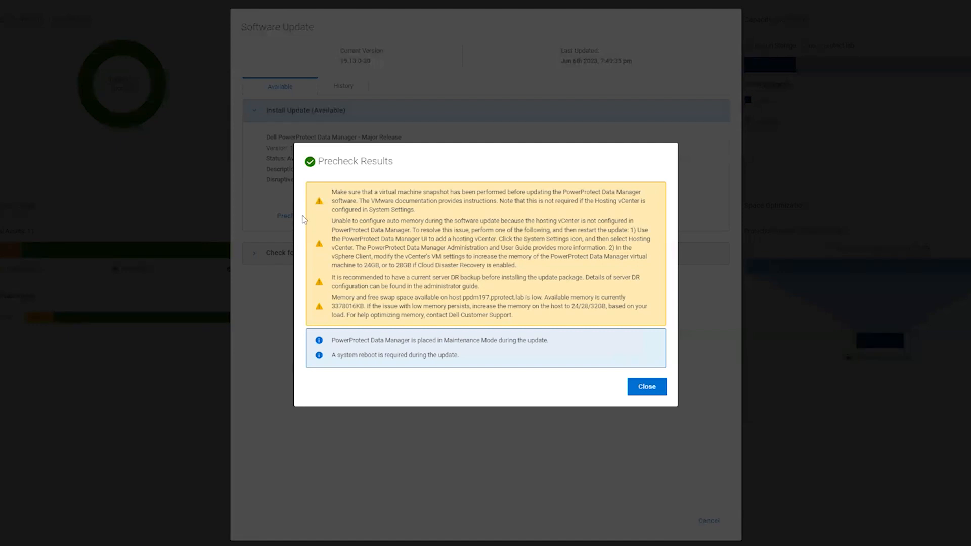
{"action": "mouse_move", "coordinate": [575, 377]}
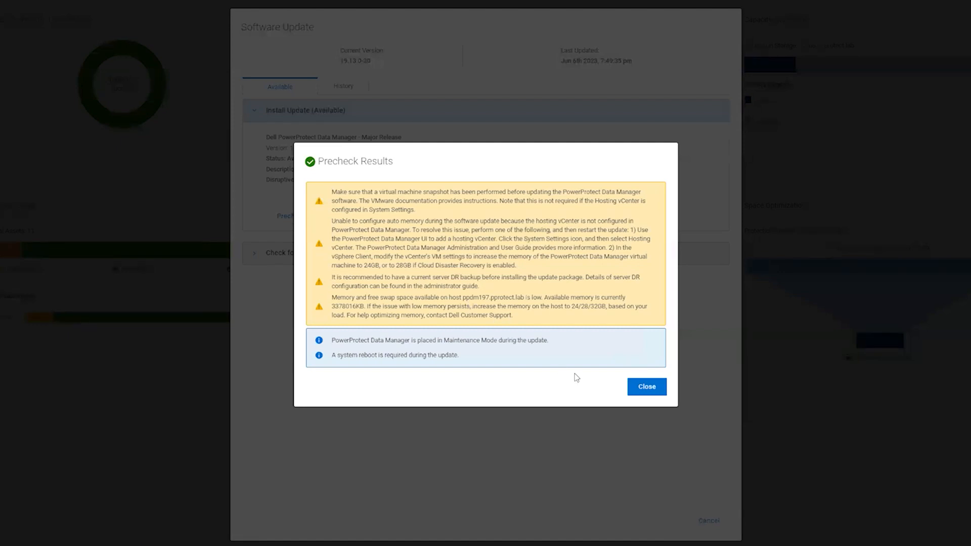
{"action": "left_click", "coordinate": [647, 386]}
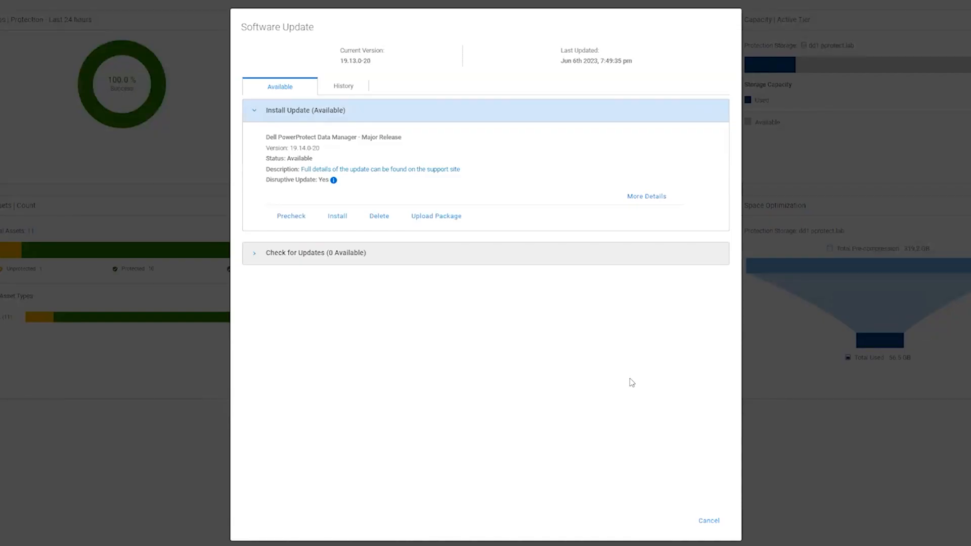
- Install the 19.14.0-20 update through the wizard's precheck and summary, finishing without a snapshot
{"action": "left_click", "coordinate": [291, 215]}
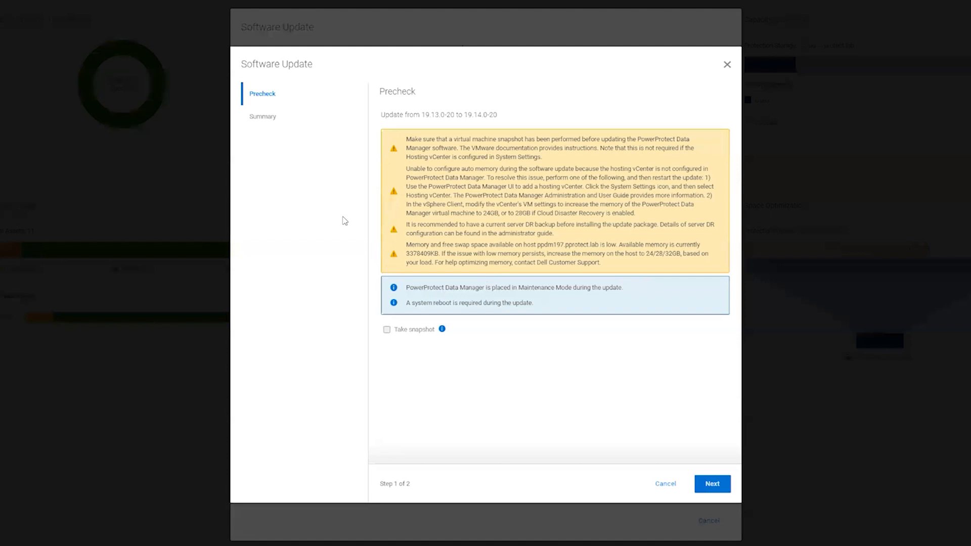
{"action": "mouse_move", "coordinate": [572, 405]}
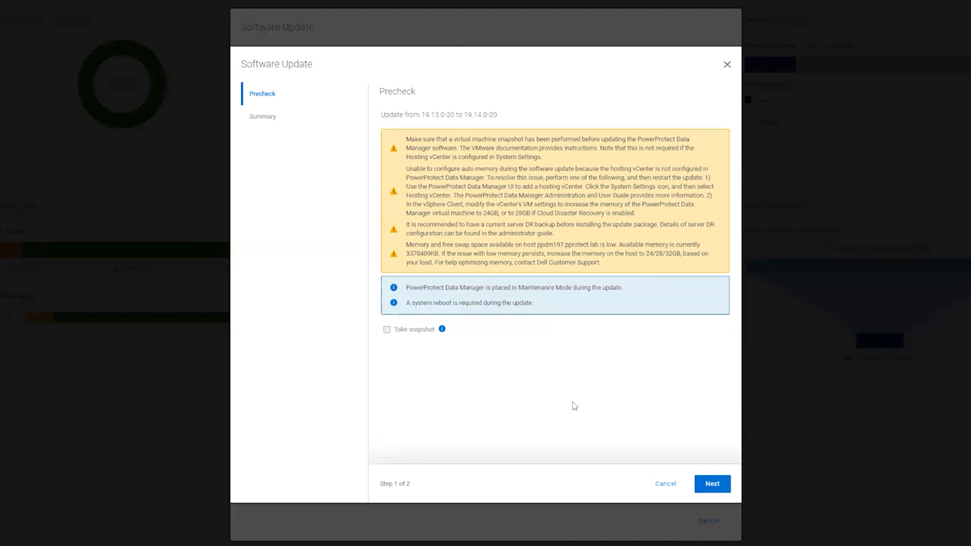
{"action": "mouse_move", "coordinate": [706, 479]}
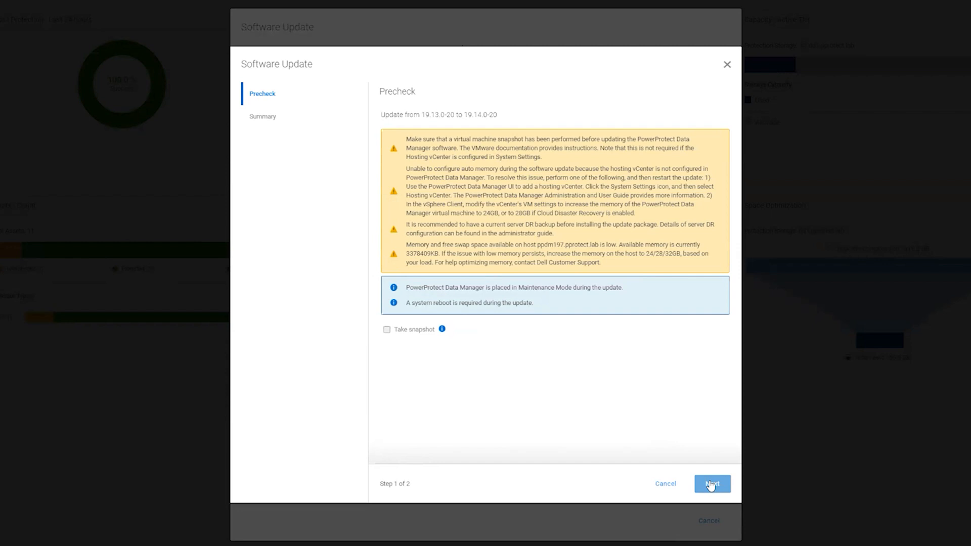
{"action": "left_click", "coordinate": [711, 484]}
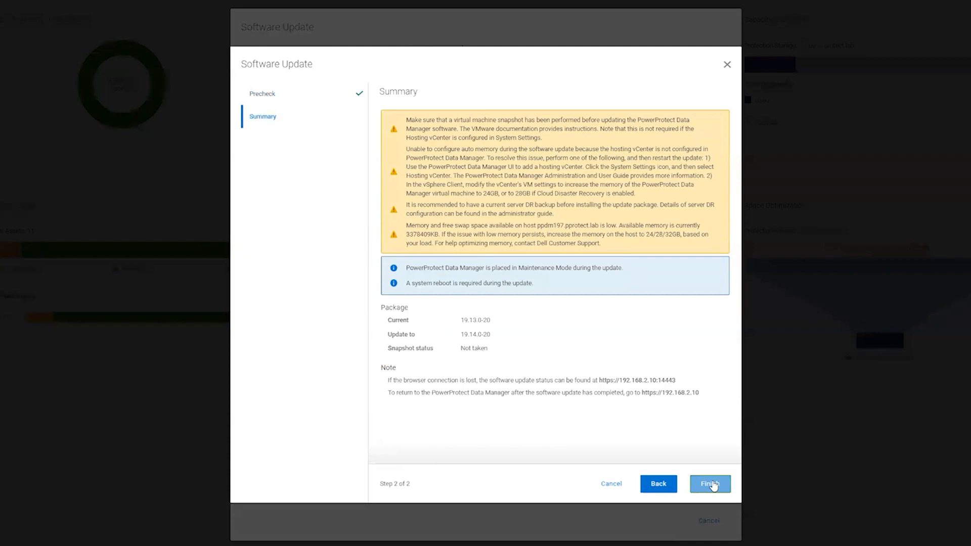
{"action": "left_click", "coordinate": [710, 483]}
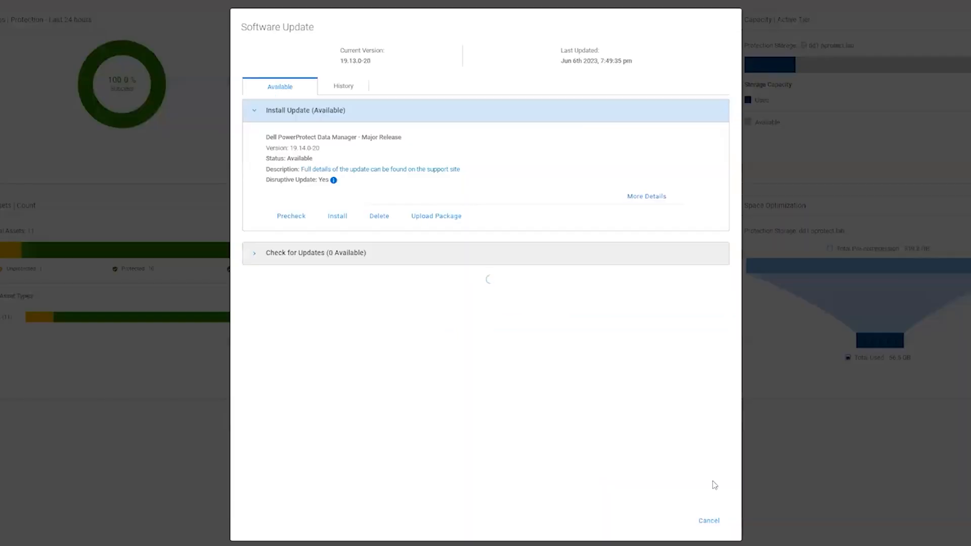
- Log back in after the update and close the 19.14 What's New dialog
{"action": "left_click", "coordinate": [337, 216]}
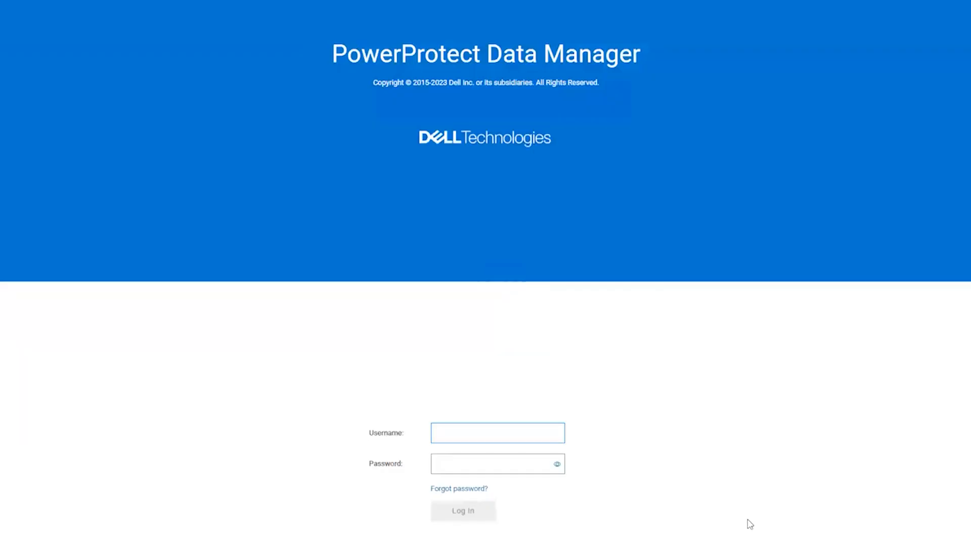
{"action": "left_click", "coordinate": [462, 510]}
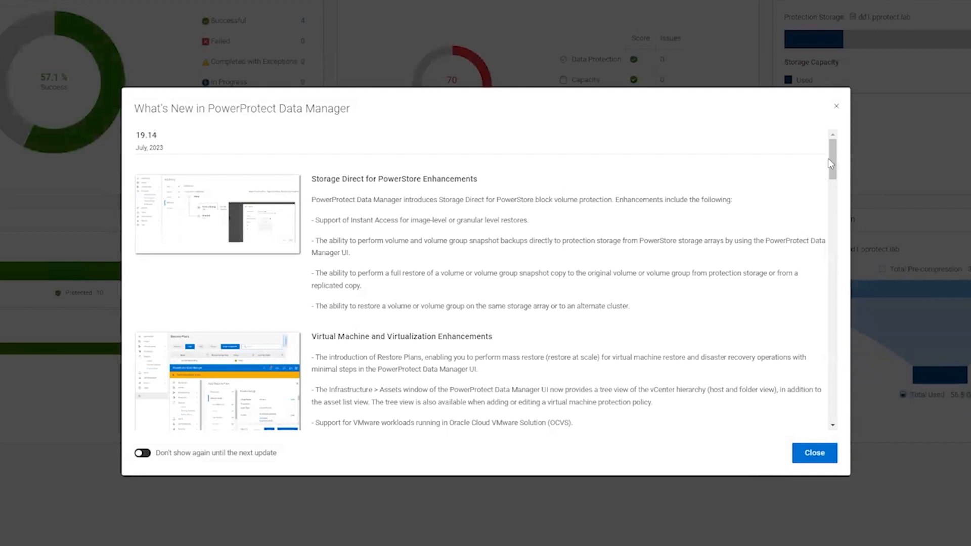
{"action": "left_click", "coordinate": [815, 453]}
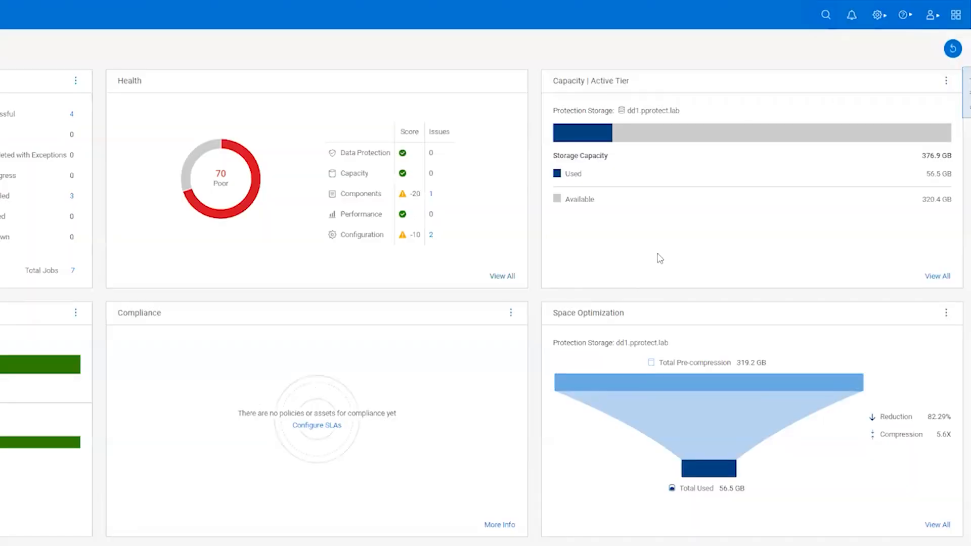
- View the Software Update history and the details of the installed 19.14.0-20 entry
{"action": "left_click", "coordinate": [878, 14]}
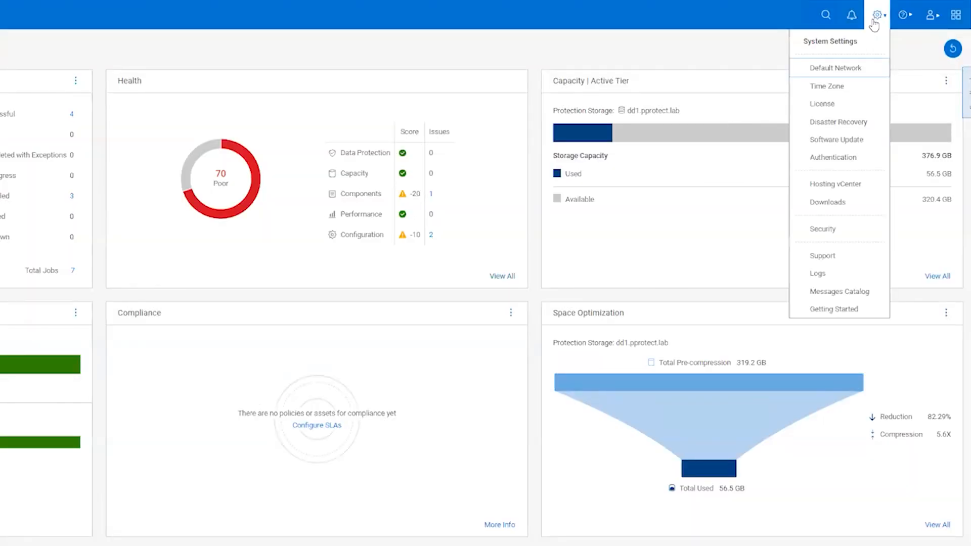
{"action": "mouse_move", "coordinate": [848, 143]}
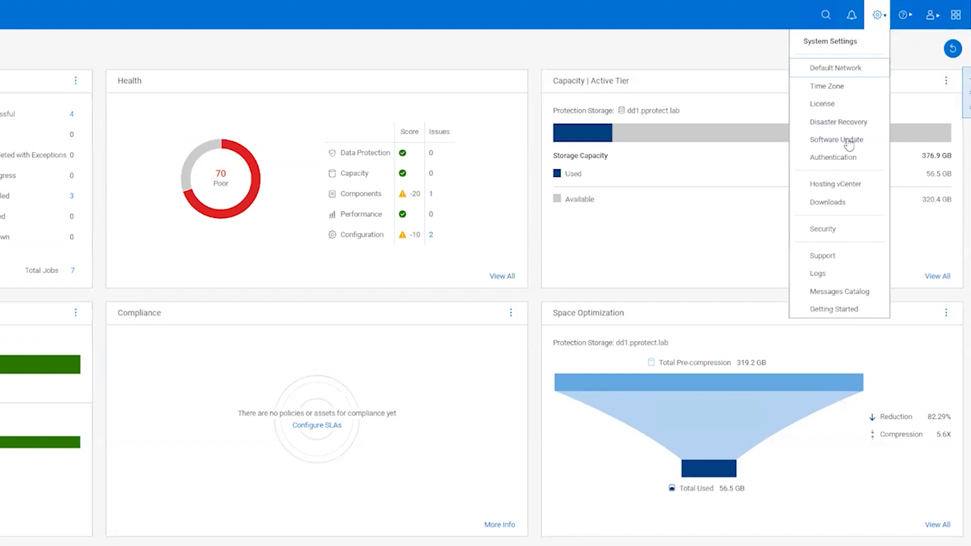
{"action": "left_click", "coordinate": [836, 139]}
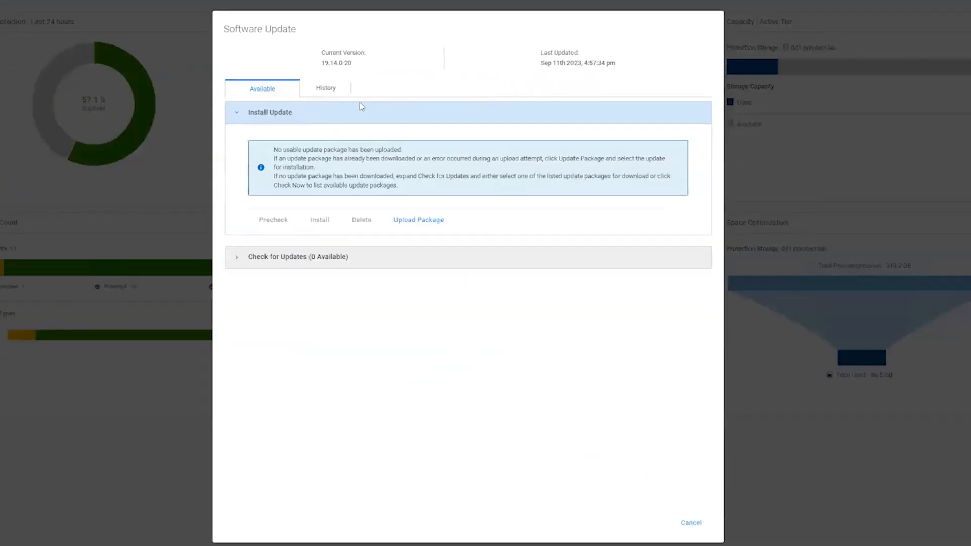
{"action": "left_click", "coordinate": [325, 88]}
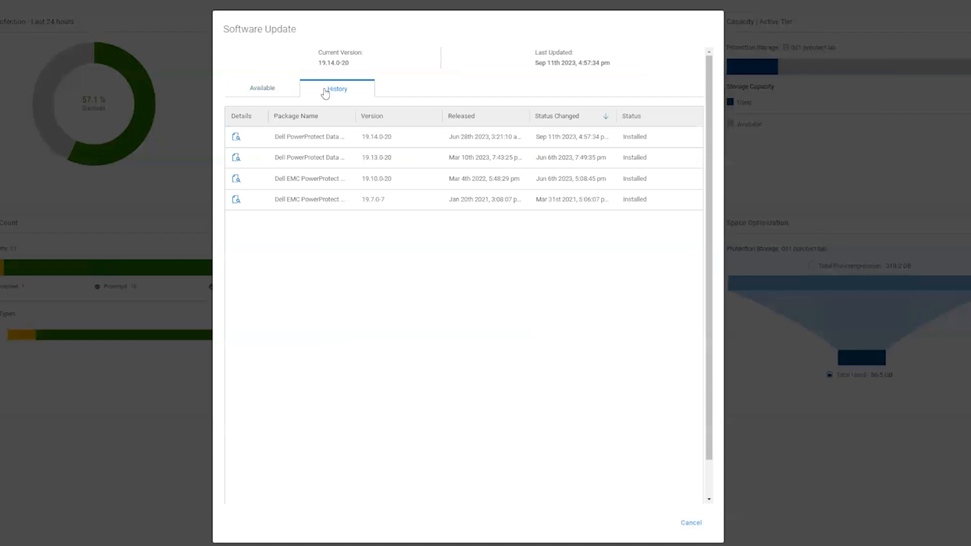
{"action": "left_click", "coordinate": [376, 137]}
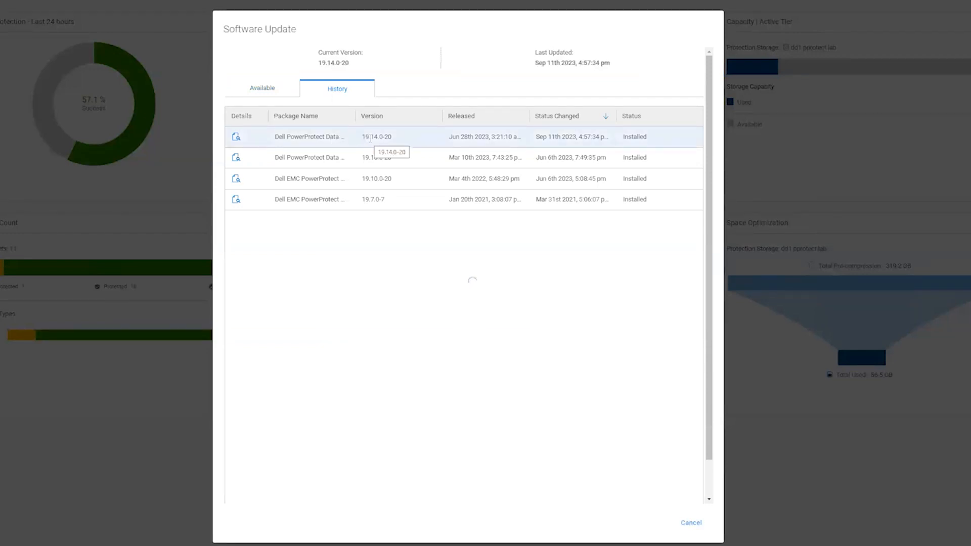